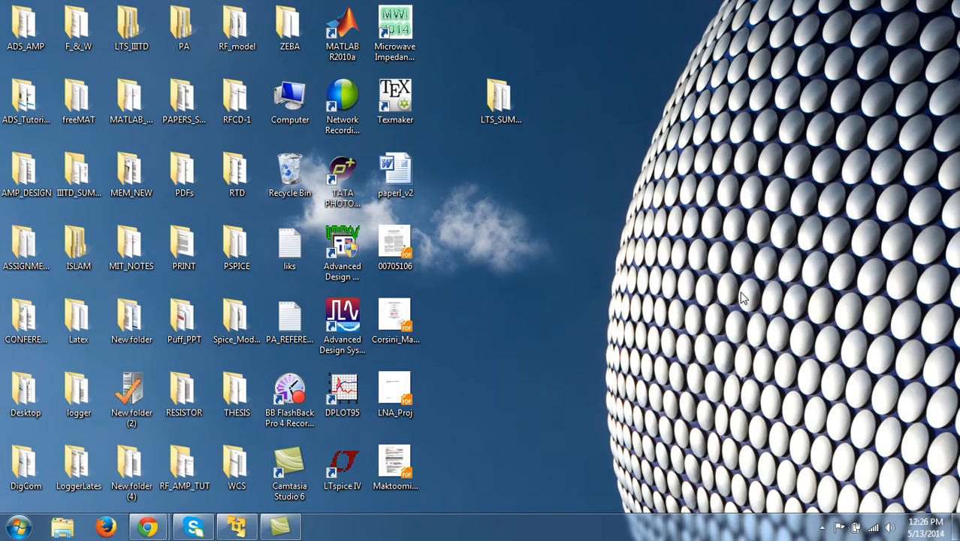
{"action": "mouse_move", "coordinate": [593, 353]}
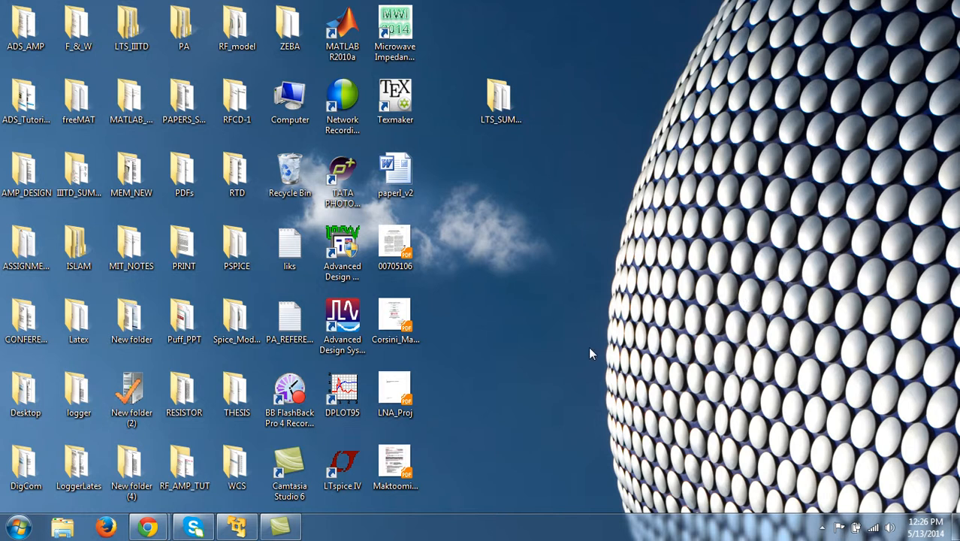
{"action": "mouse_move", "coordinate": [502, 231]}
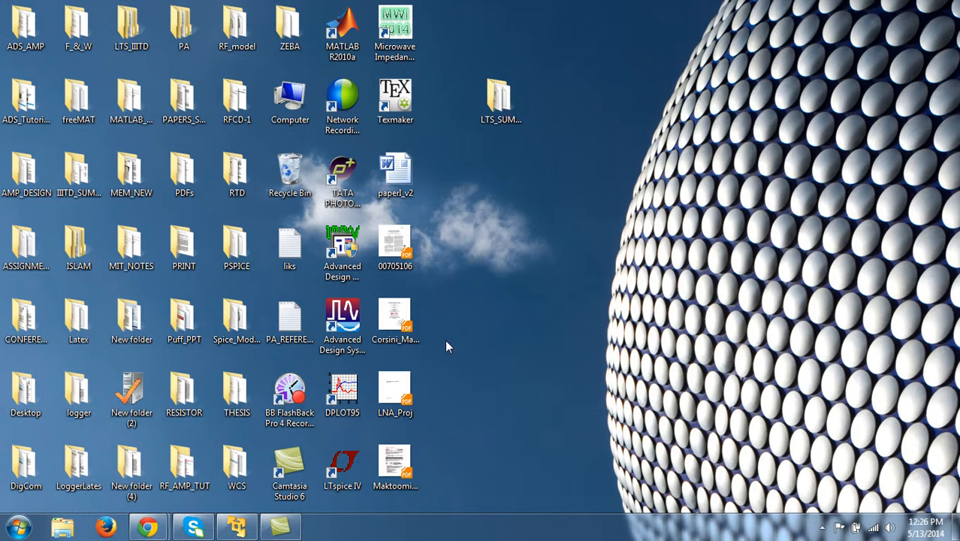
Launch LTspice IV from its desktop shortcut into an empty main window
{"action": "left_click", "coordinate": [341, 466]}
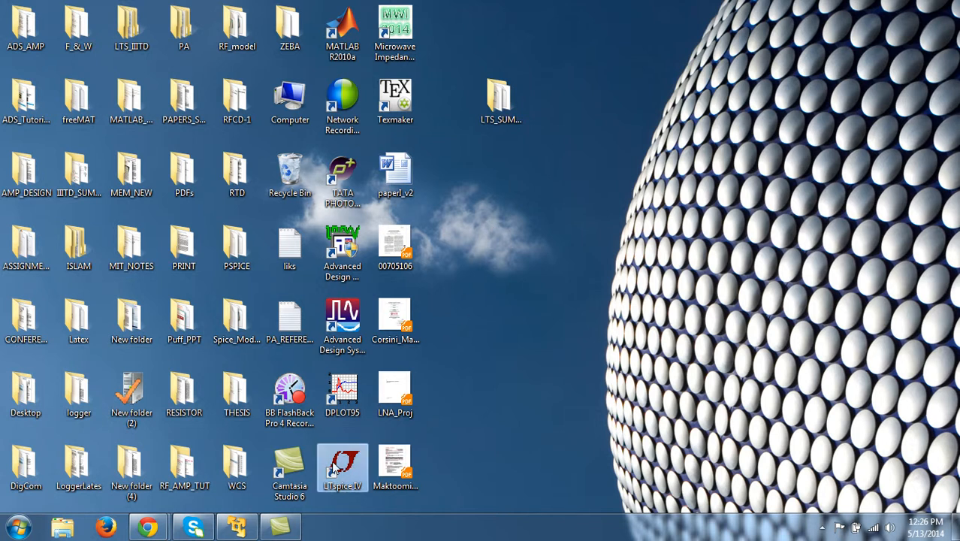
{"action": "double_click", "coordinate": [341, 463]}
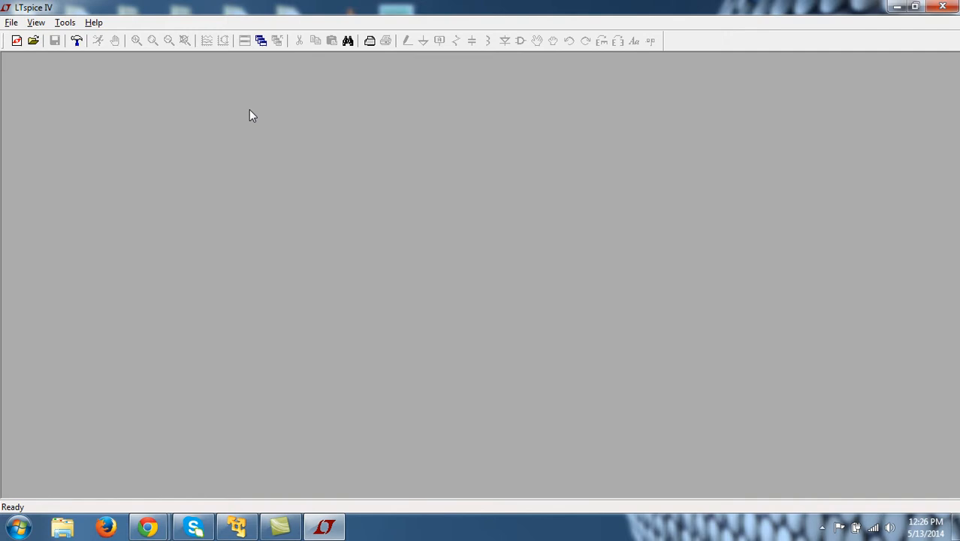
{"action": "mouse_move", "coordinate": [194, 85]}
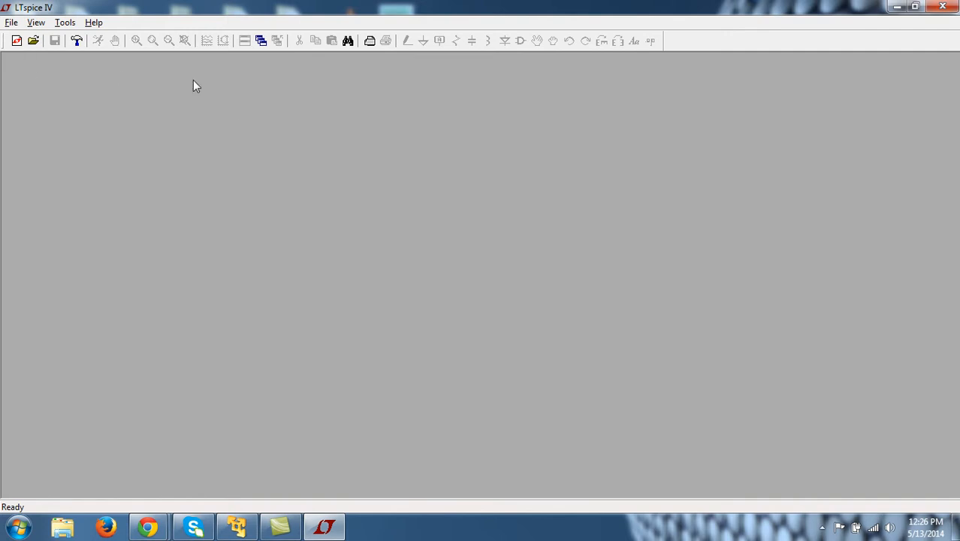
{"action": "mouse_move", "coordinate": [324, 262]}
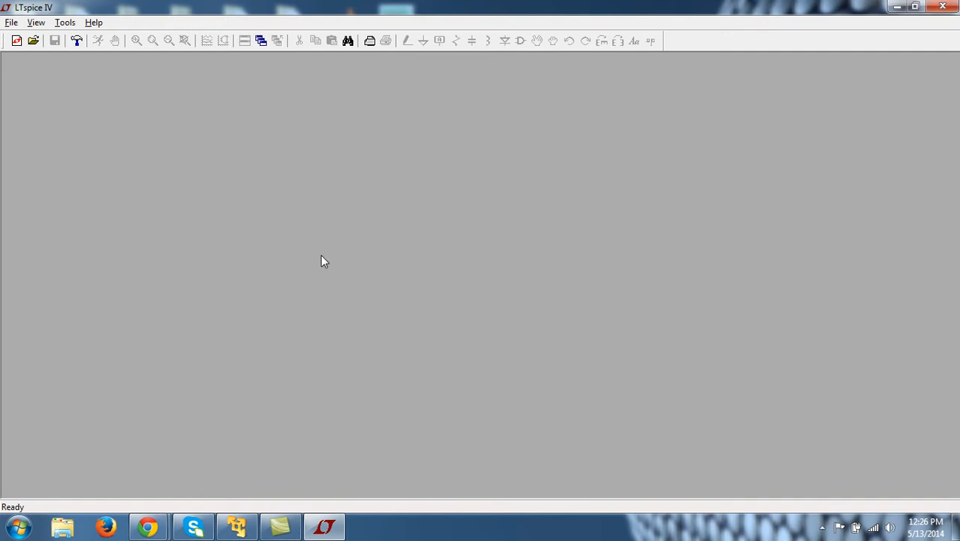
{"action": "mouse_move", "coordinate": [195, 160]}
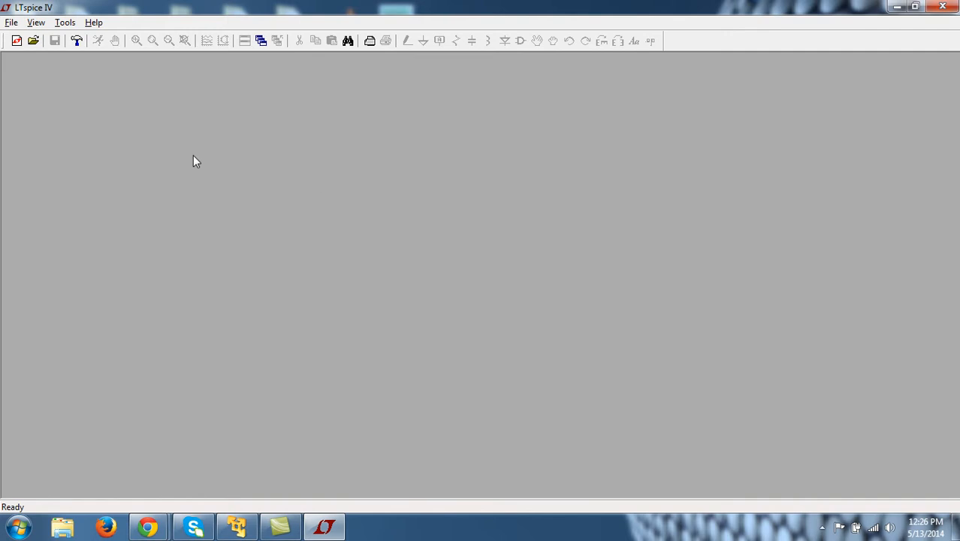
{"action": "mouse_move", "coordinate": [38, 66]}
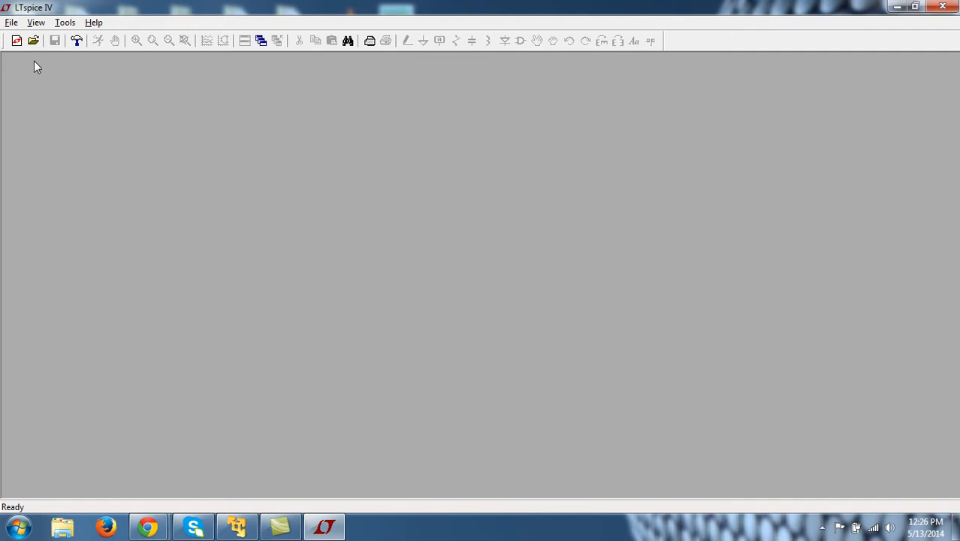
{"action": "mouse_move", "coordinate": [13, 30]}
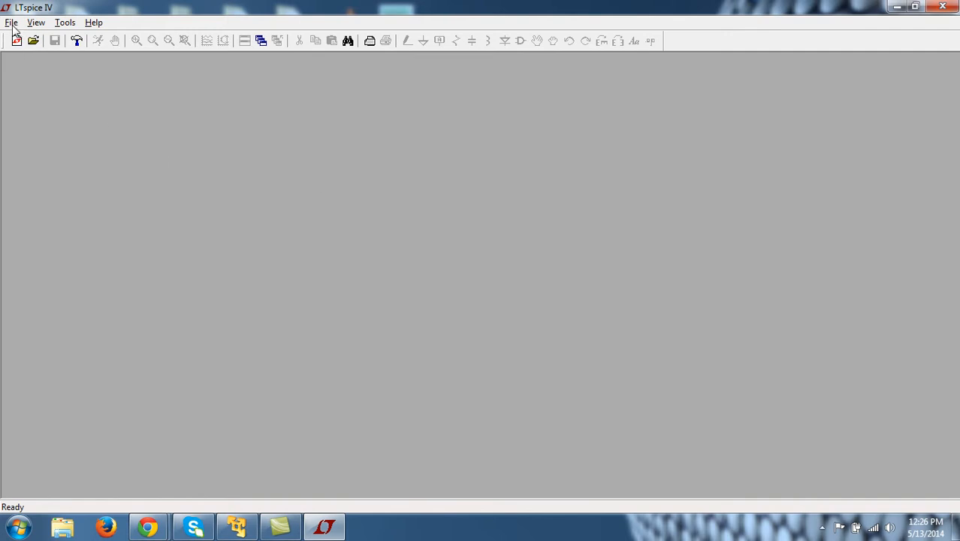
{"action": "left_click", "coordinate": [12, 23]}
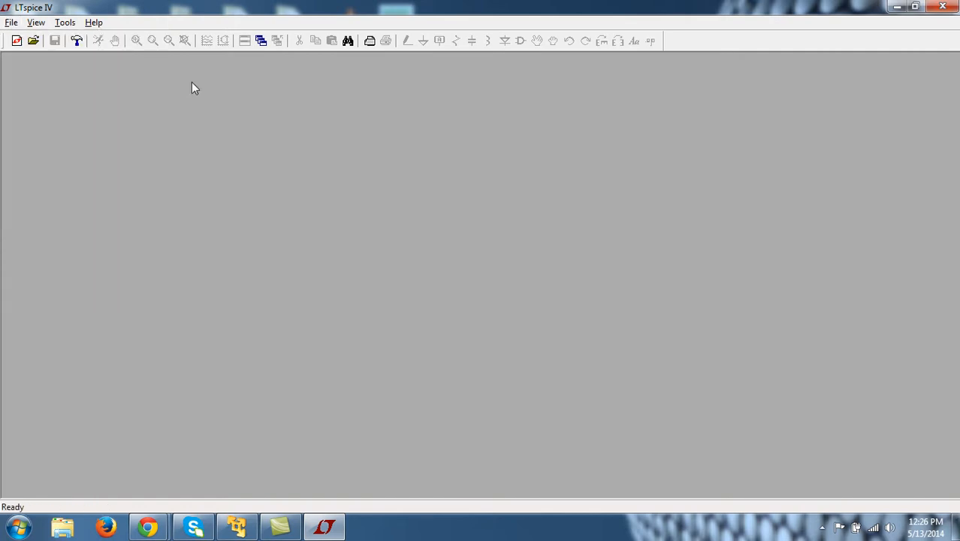
{"action": "mouse_move", "coordinate": [17, 41]}
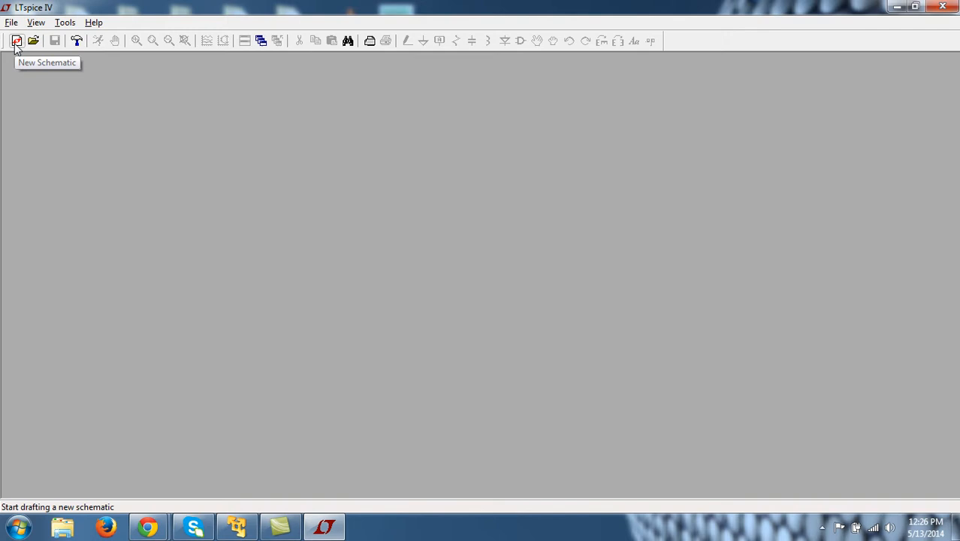
Create a new blank schematic, Draft10
{"action": "left_click", "coordinate": [16, 41]}
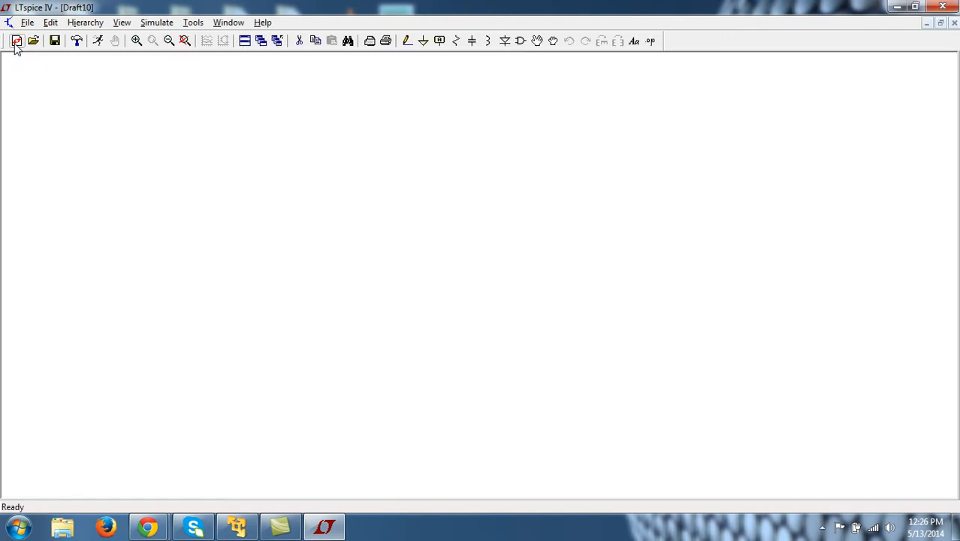
{"action": "left_click", "coordinate": [16, 40]}
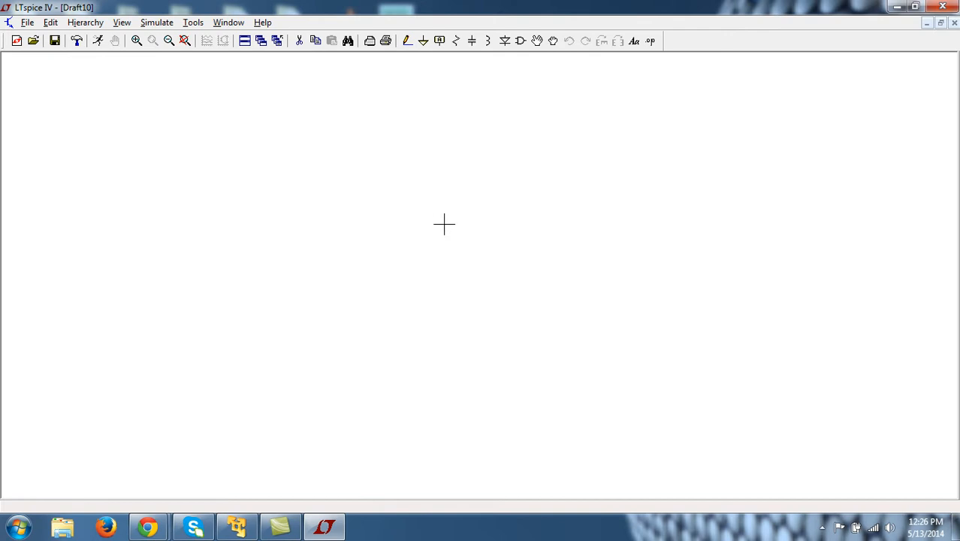
{"action": "mouse_move", "coordinate": [401, 180]}
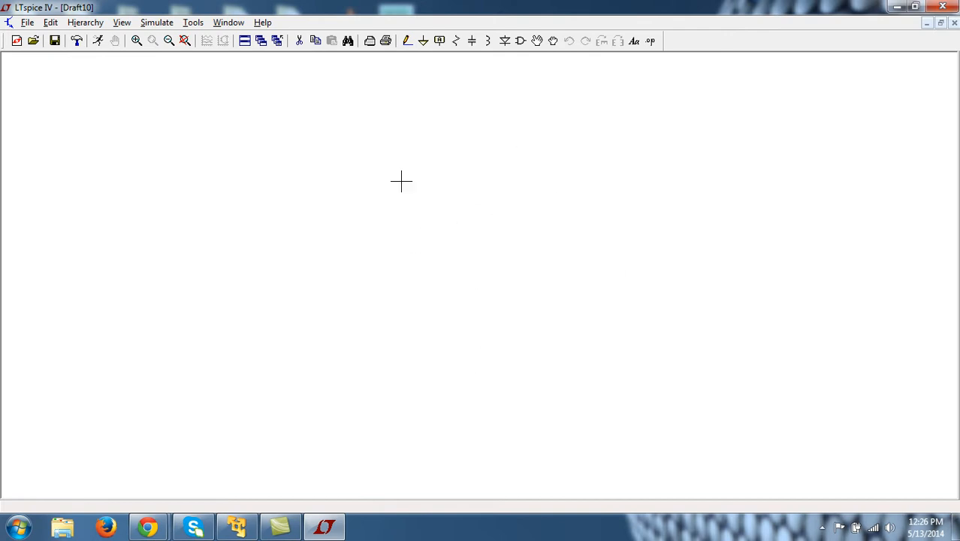
{"action": "mouse_move", "coordinate": [484, 219]}
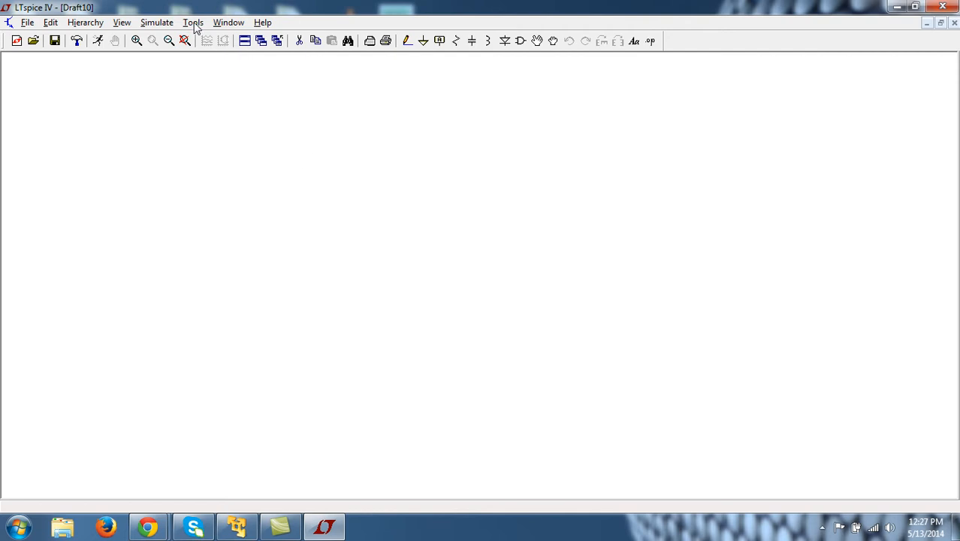
In Color Preferences select the Background item and reset the schematic colours to defaults (grey)
{"action": "left_click", "coordinate": [192, 22]}
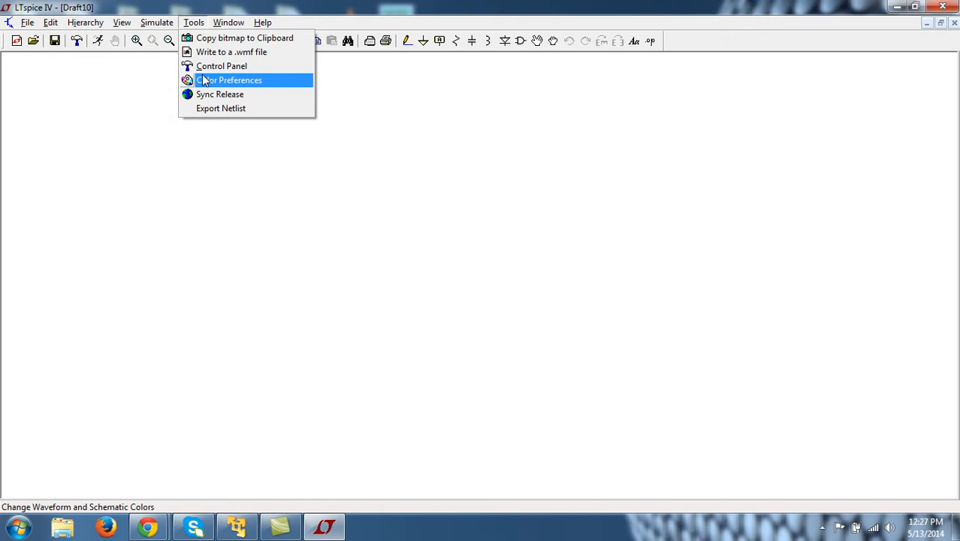
{"action": "left_click", "coordinate": [229, 79]}
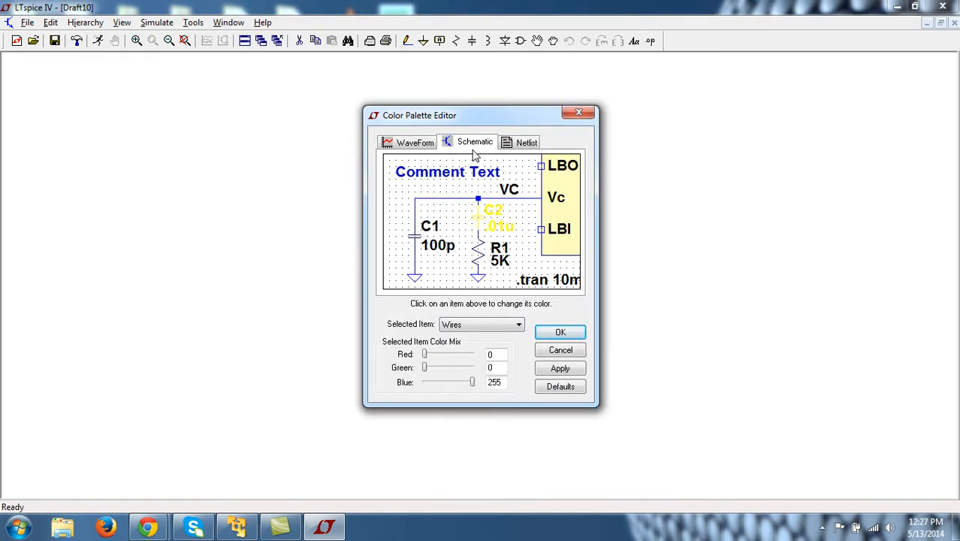
{"action": "left_click", "coordinate": [517, 324]}
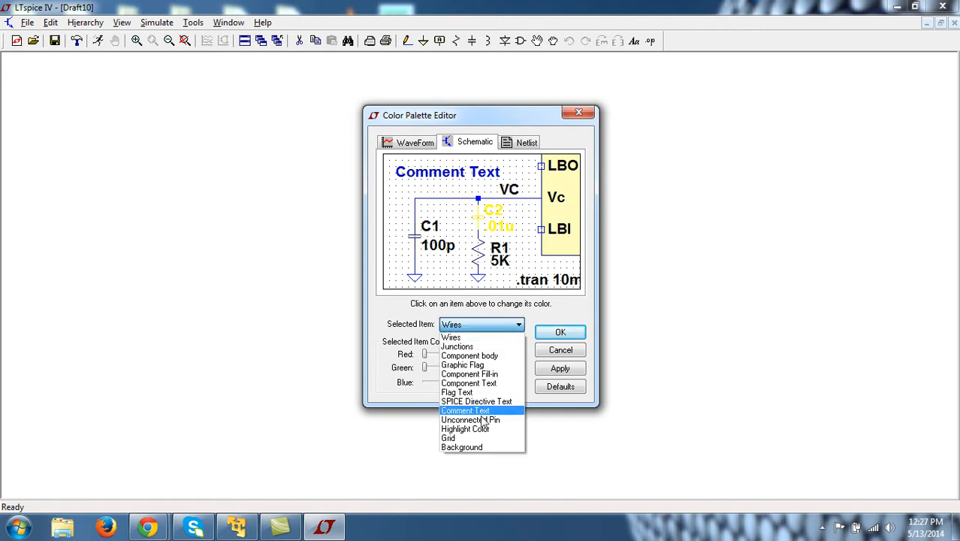
{"action": "left_click", "coordinate": [461, 448]}
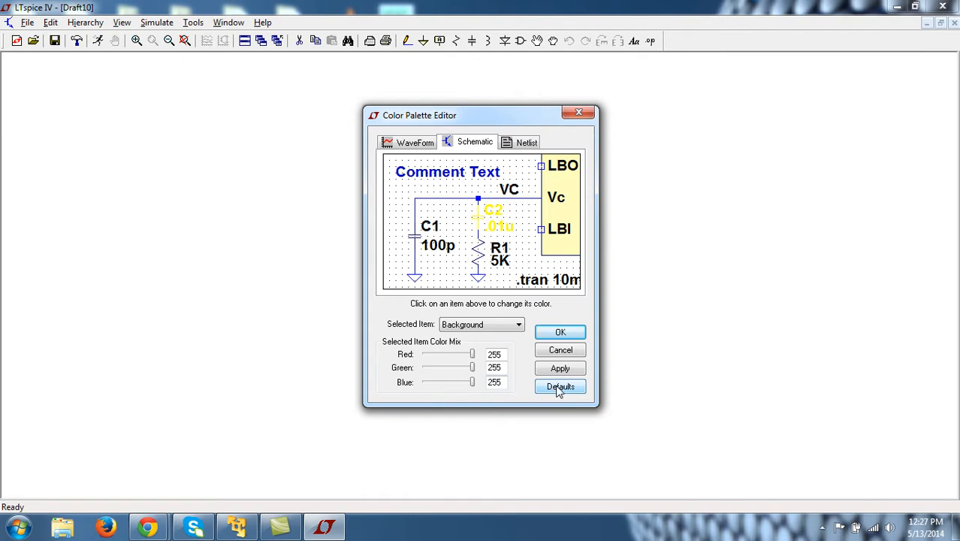
{"action": "left_click", "coordinate": [559, 386]}
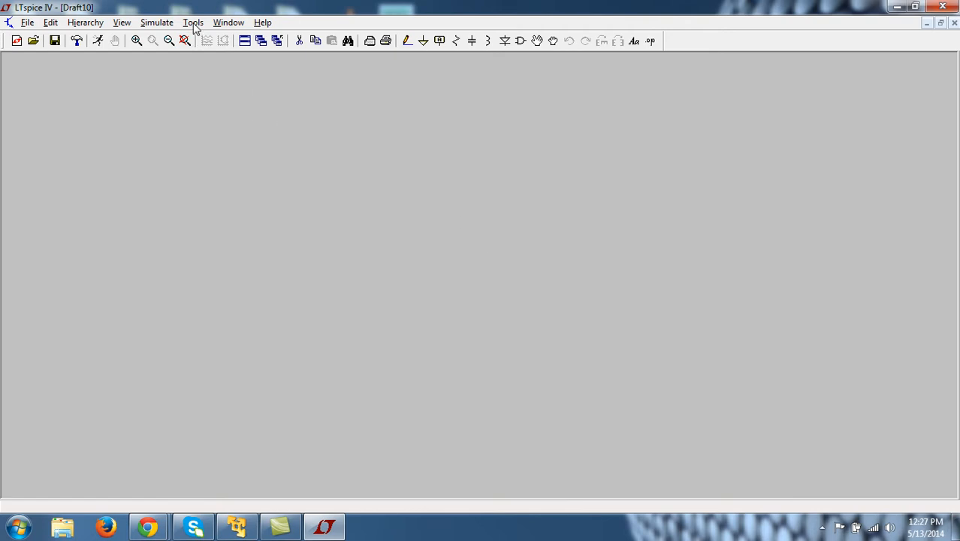
Set the schematic background colour to Red 255, Green 255, Blue 255 and apply it
{"action": "left_click", "coordinate": [192, 23]}
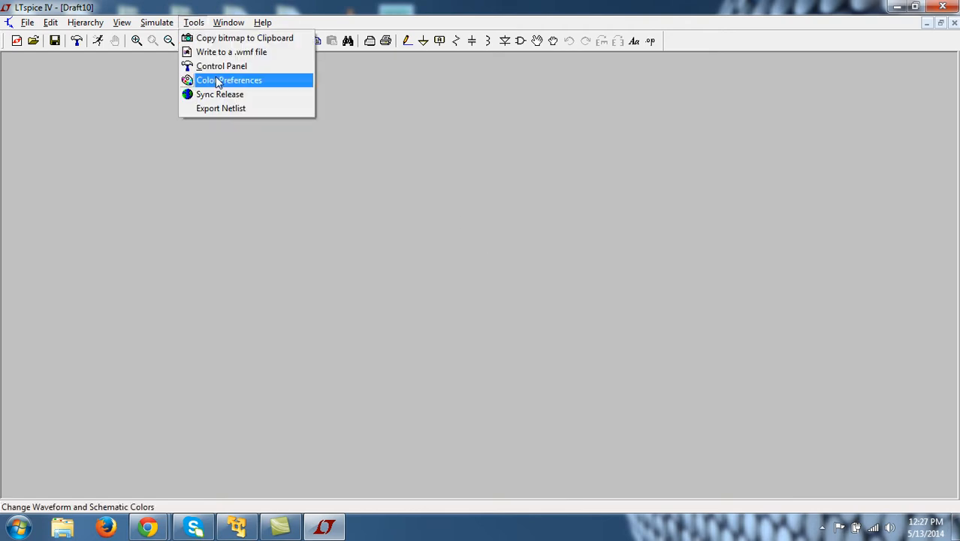
{"action": "left_click", "coordinate": [228, 80]}
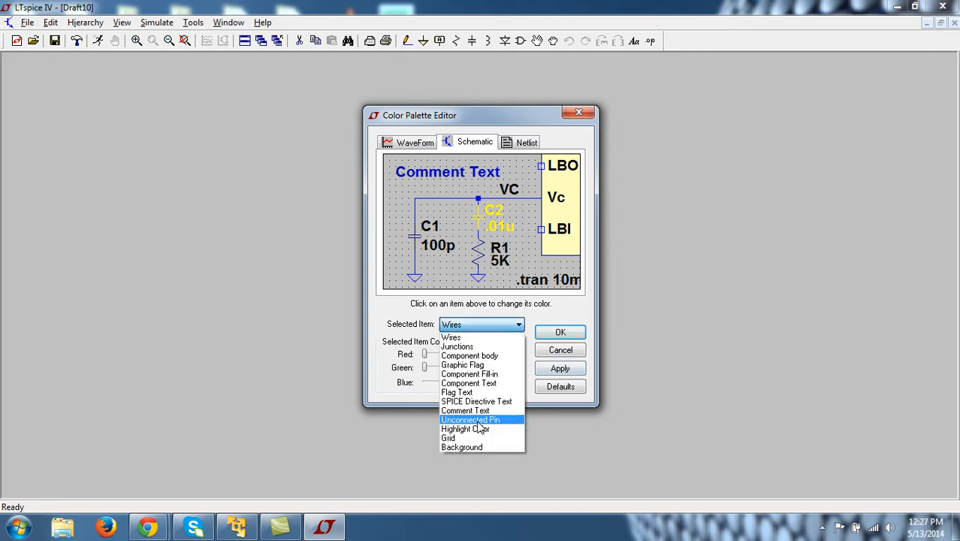
{"action": "left_click", "coordinate": [461, 448]}
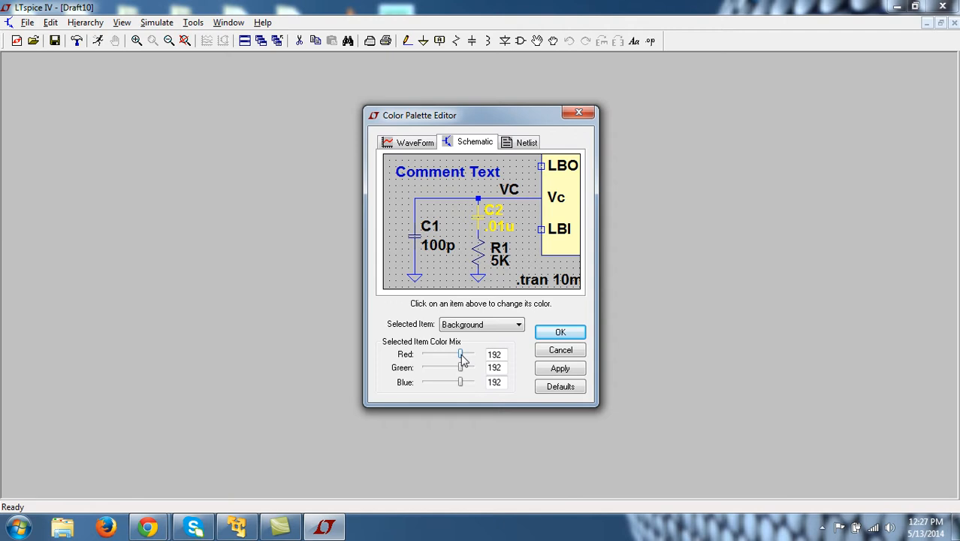
{"action": "left_click_drag", "start_coordinate": [461, 355], "coordinate": [472, 355]}
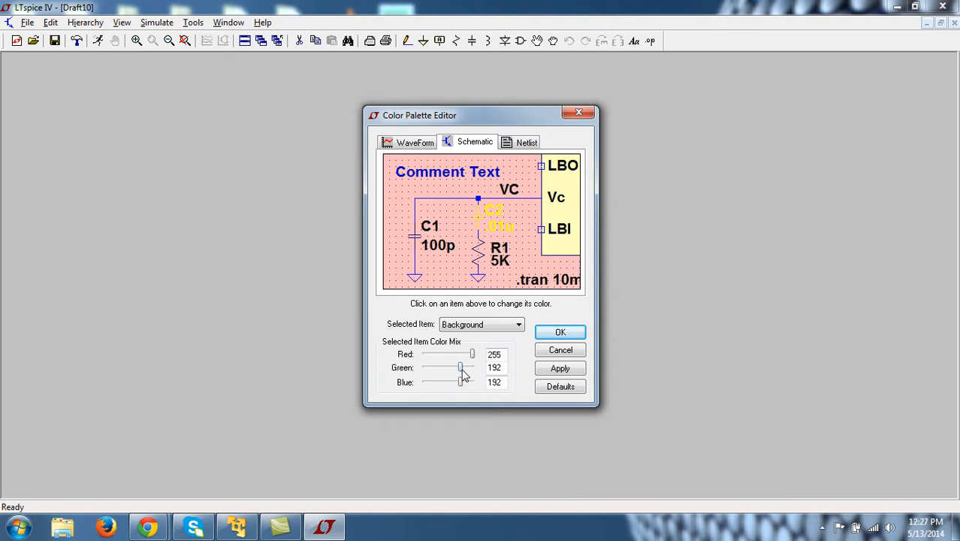
{"action": "left_click_drag", "start_coordinate": [463, 366], "coordinate": [471, 367]}
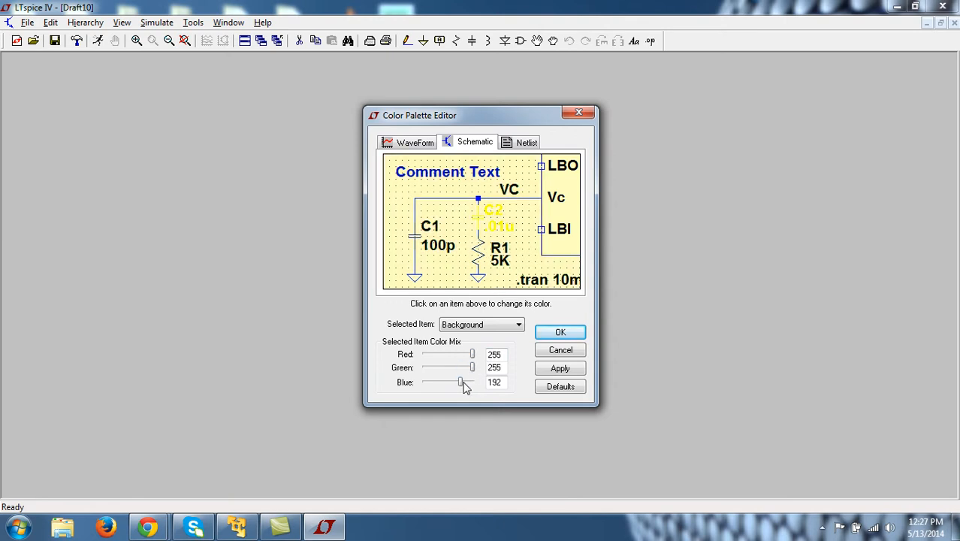
{"action": "left_click", "coordinate": [559, 368]}
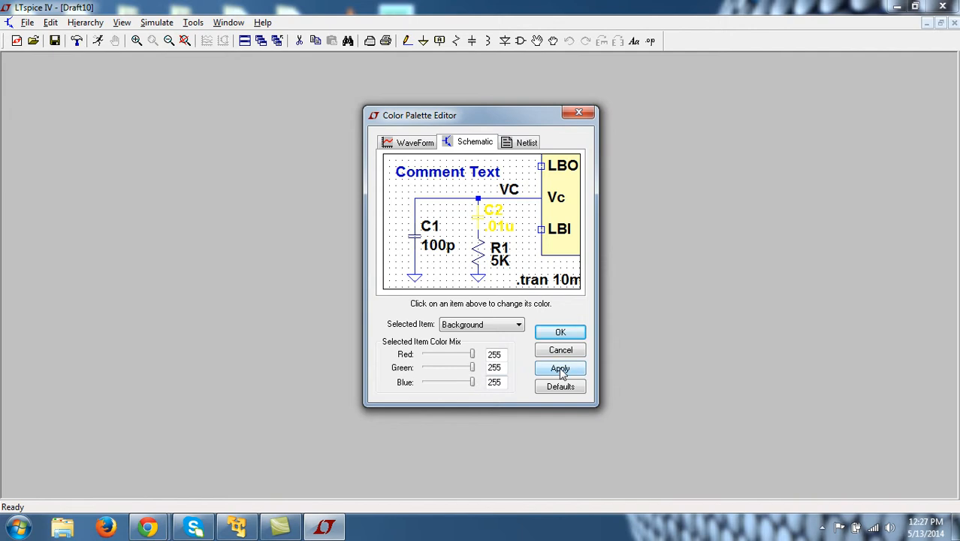
{"action": "left_click", "coordinate": [559, 333]}
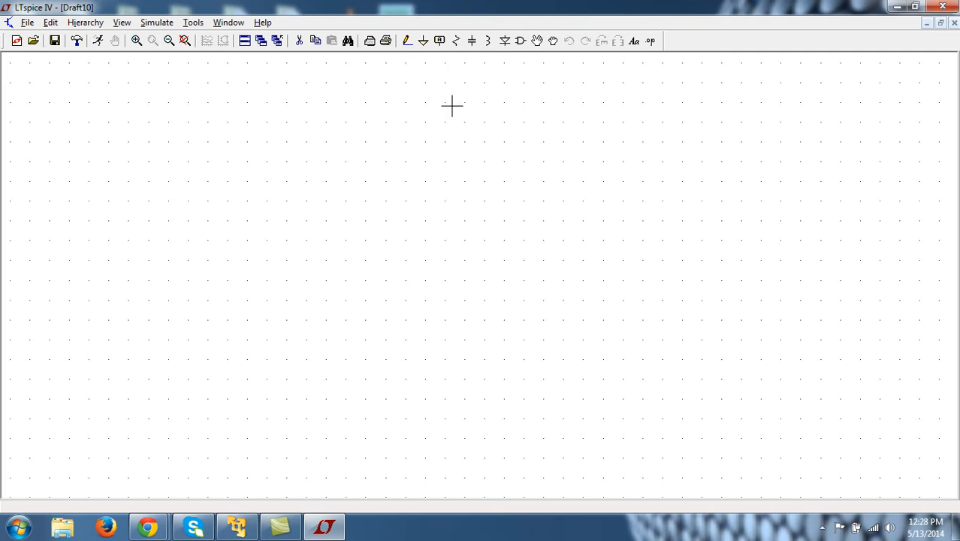
{"action": "mouse_move", "coordinate": [491, 66]}
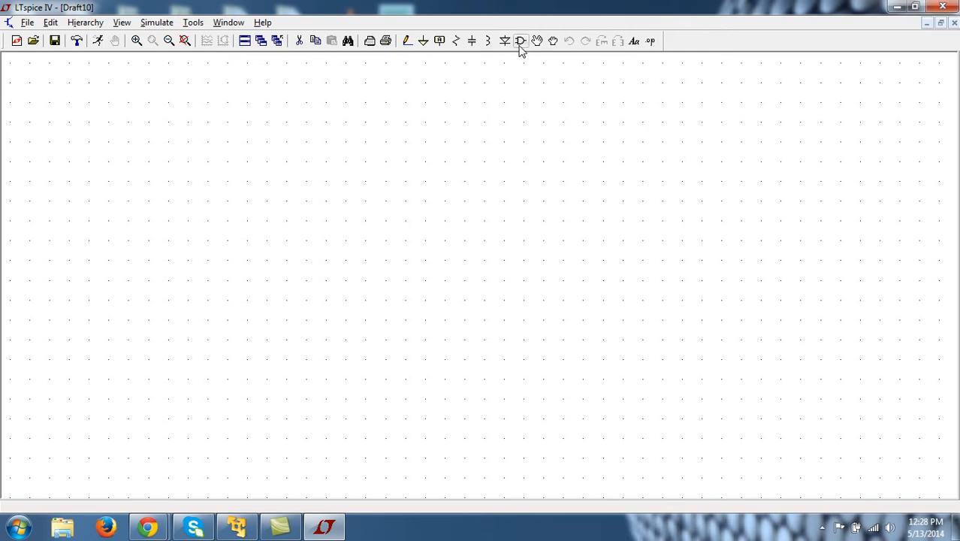
{"action": "mouse_move", "coordinate": [520, 41]}
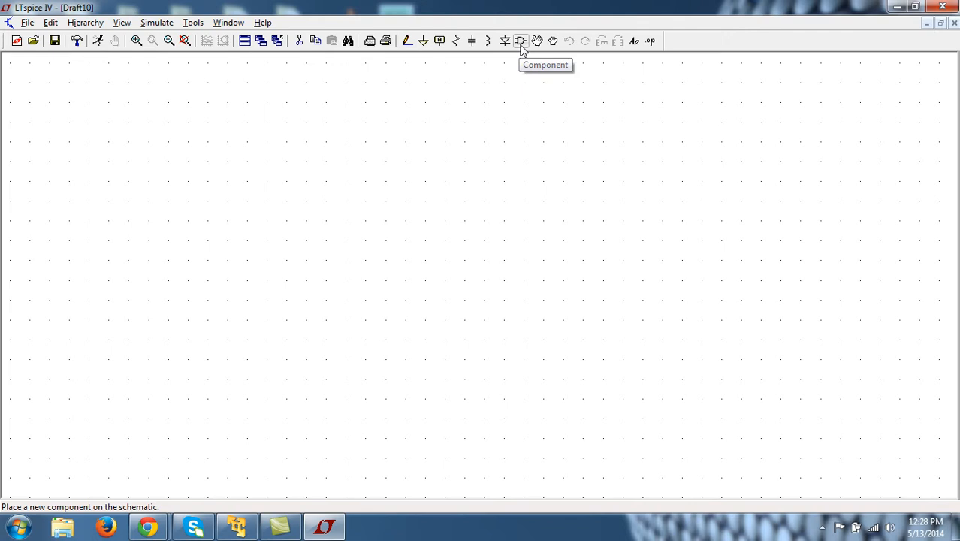
{"action": "mouse_move", "coordinate": [378, 81]}
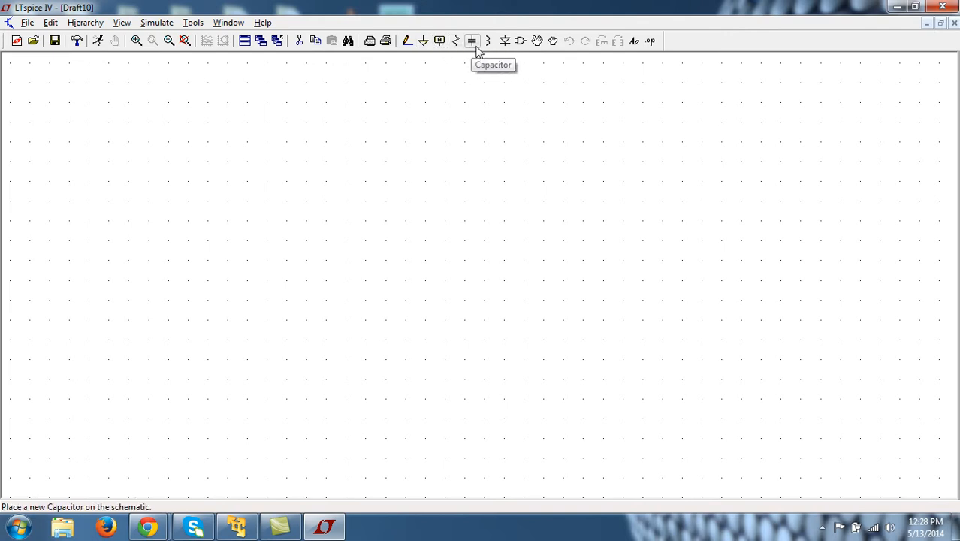
{"action": "mouse_move", "coordinate": [520, 40]}
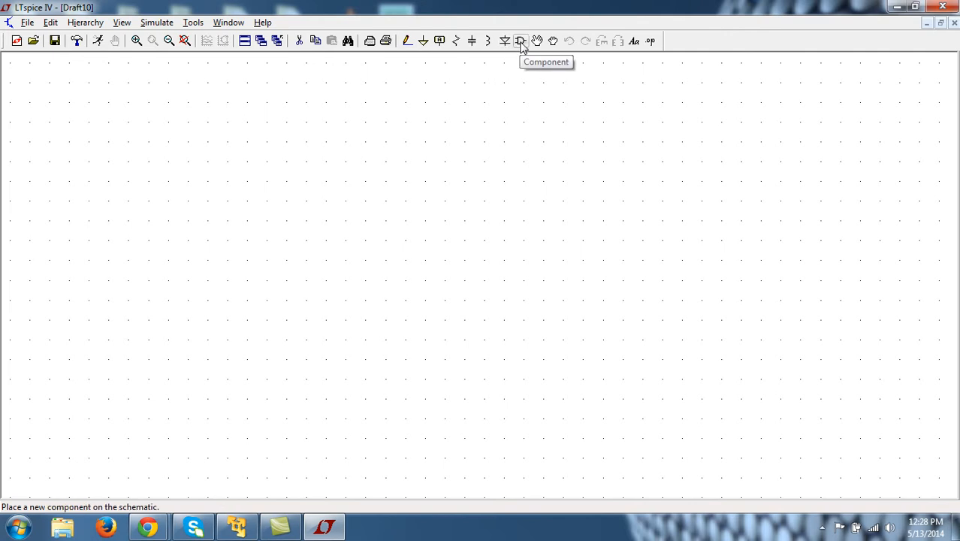
Bring up the Select Component Symbol library over the blank sheet
{"action": "left_click", "coordinate": [520, 41]}
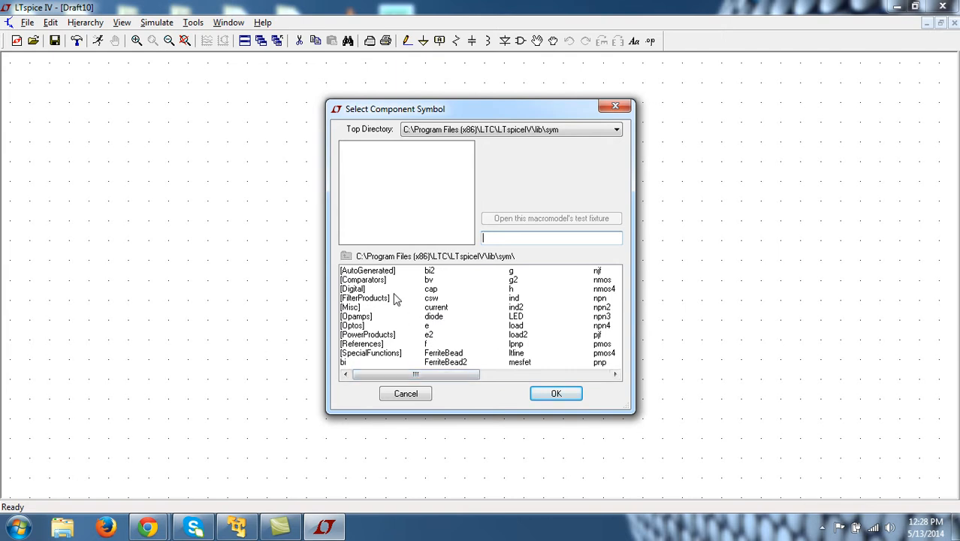
Browse the Opamps folder and preview the UniversalOpamp2 symbol
{"action": "double_click", "coordinate": [354, 315]}
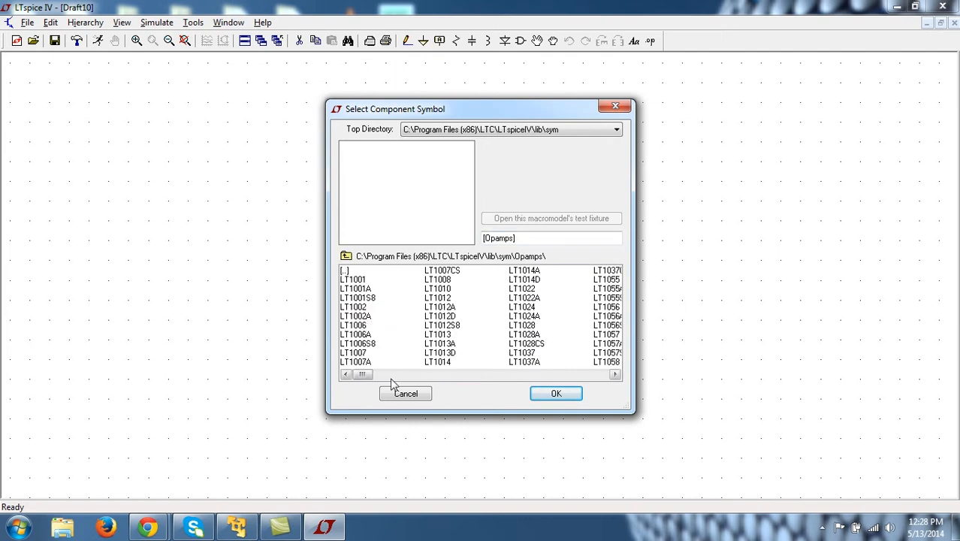
{"action": "scroll", "scroll_direction": "right", "scroll_amount": 3}
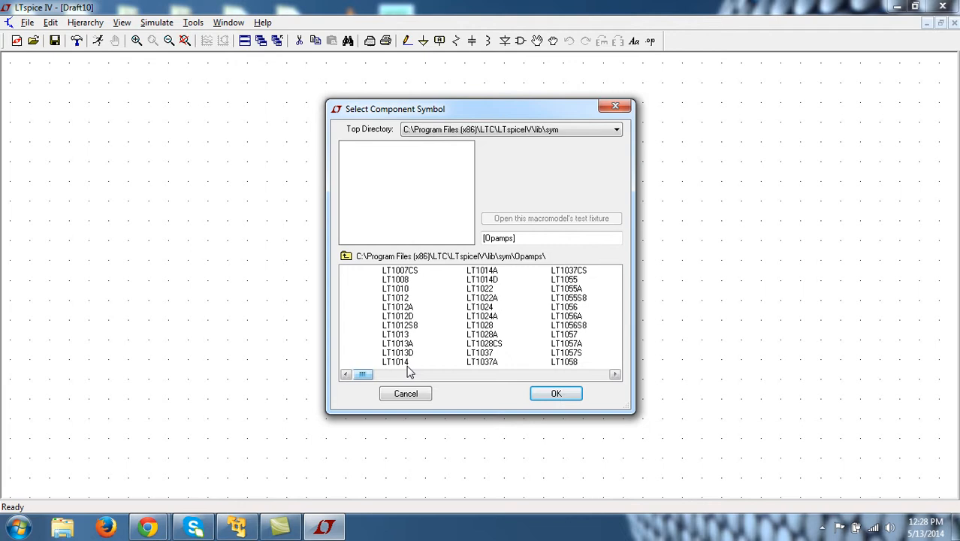
{"action": "left_click", "coordinate": [615, 374]}
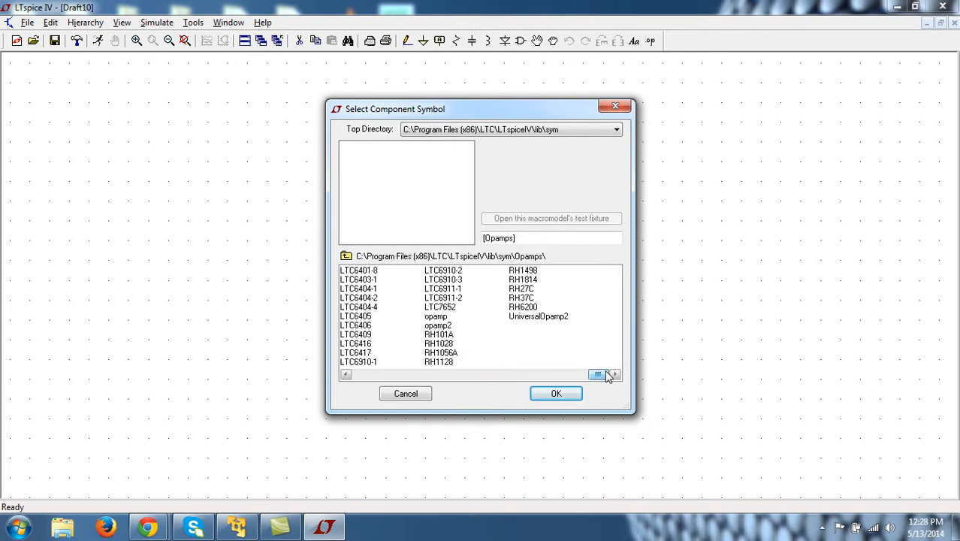
{"action": "left_click", "coordinate": [538, 316]}
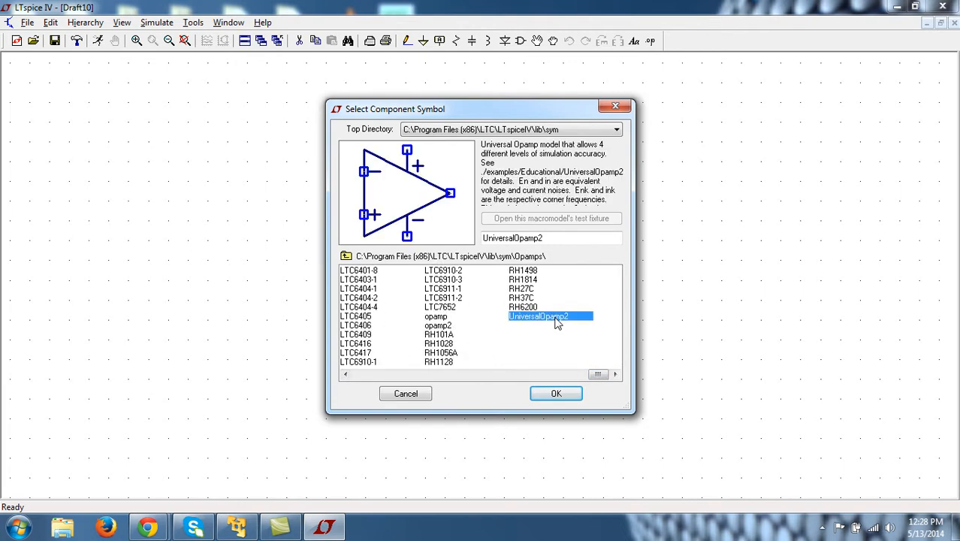
{"action": "mouse_move", "coordinate": [534, 293]}
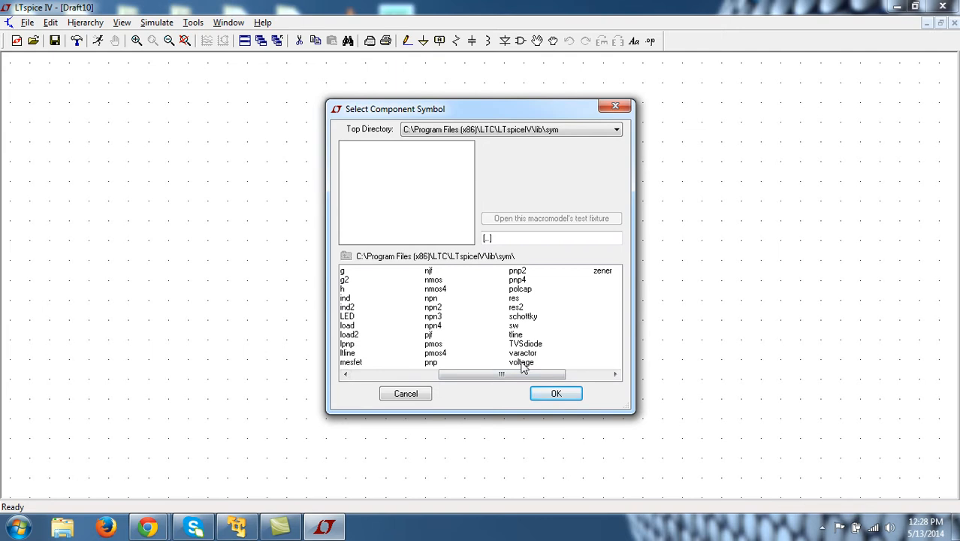
Choose the 'voltage' source symbol from the top library for placement
{"action": "left_click", "coordinate": [522, 362]}
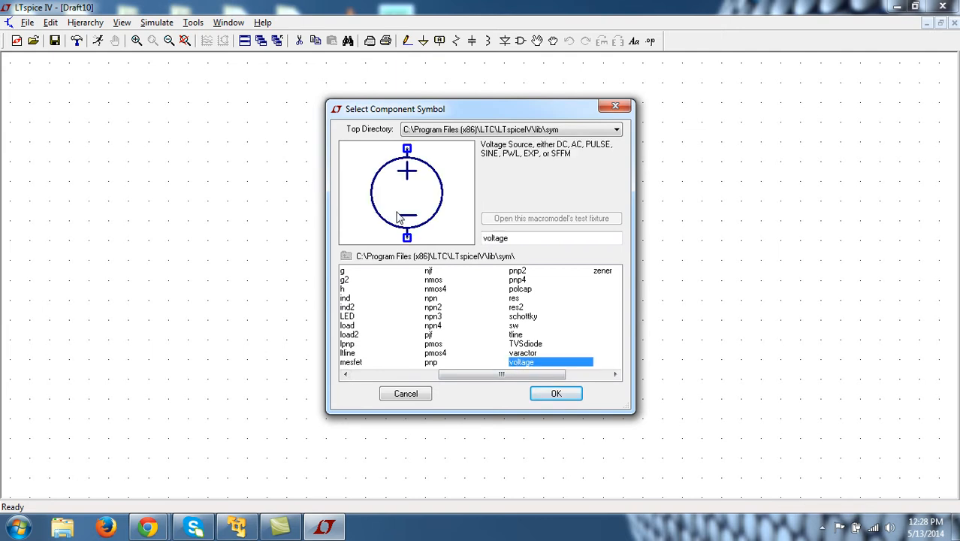
{"action": "mouse_move", "coordinate": [556, 394]}
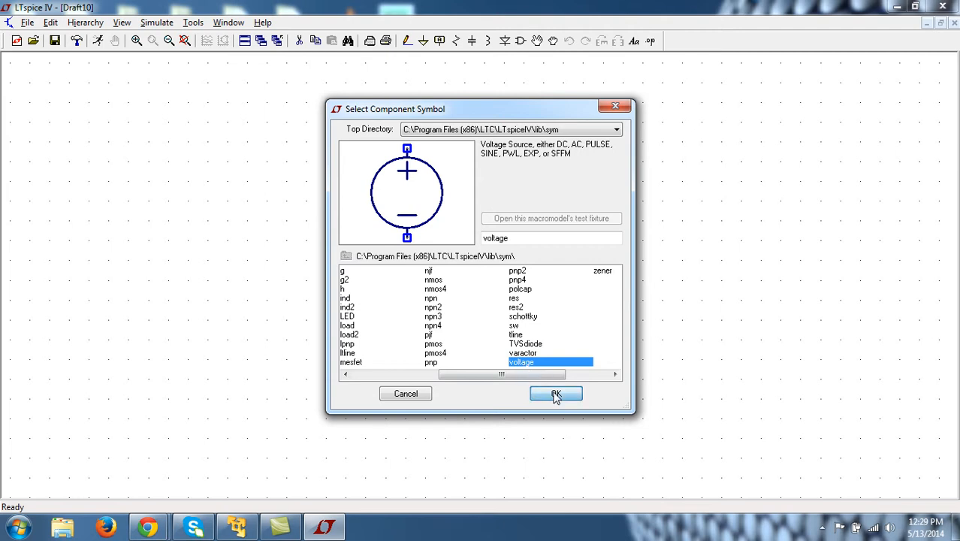
{"action": "left_click", "coordinate": [556, 393]}
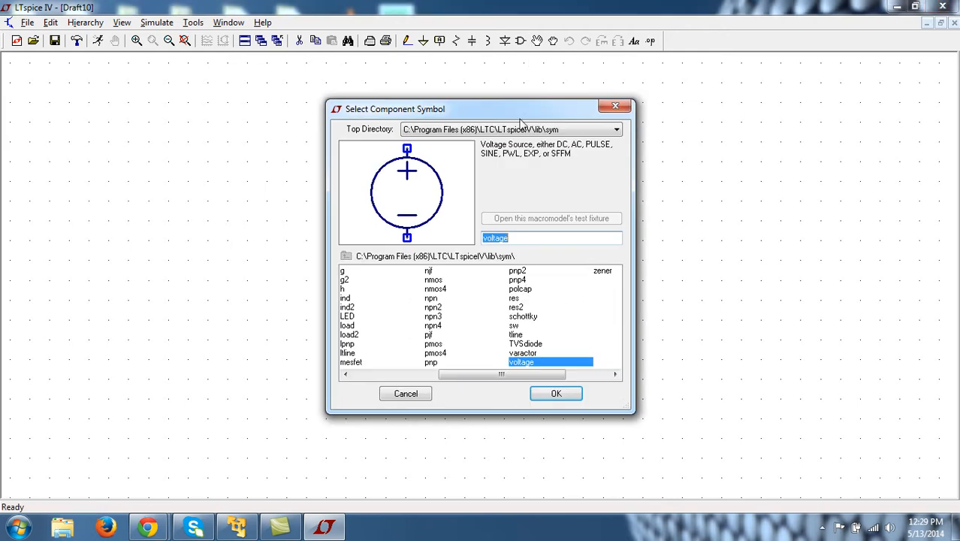
{"action": "left_click", "coordinate": [556, 394]}
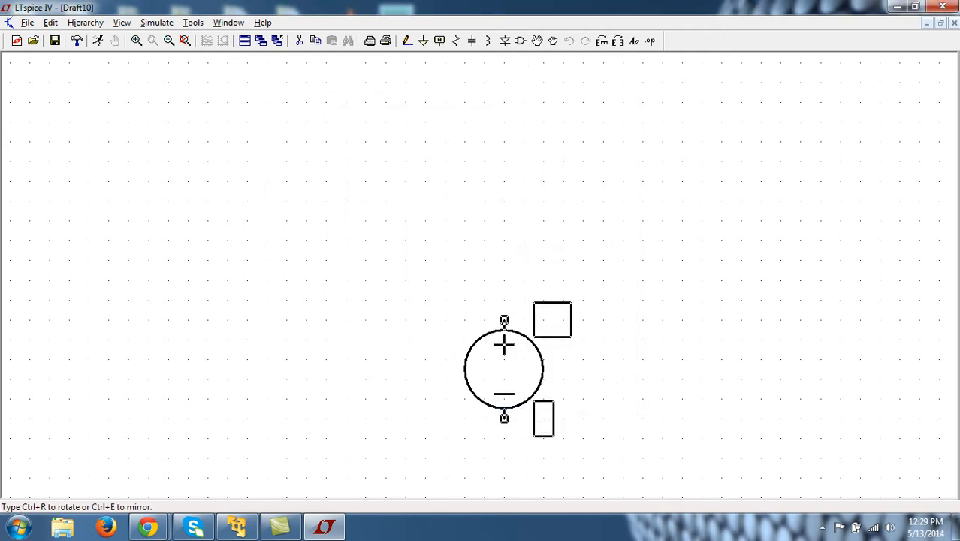
Place voltage source V1 on the left side of the sheet
{"action": "left_click_drag", "start_coordinate": [504, 368], "coordinate": [248, 271]}
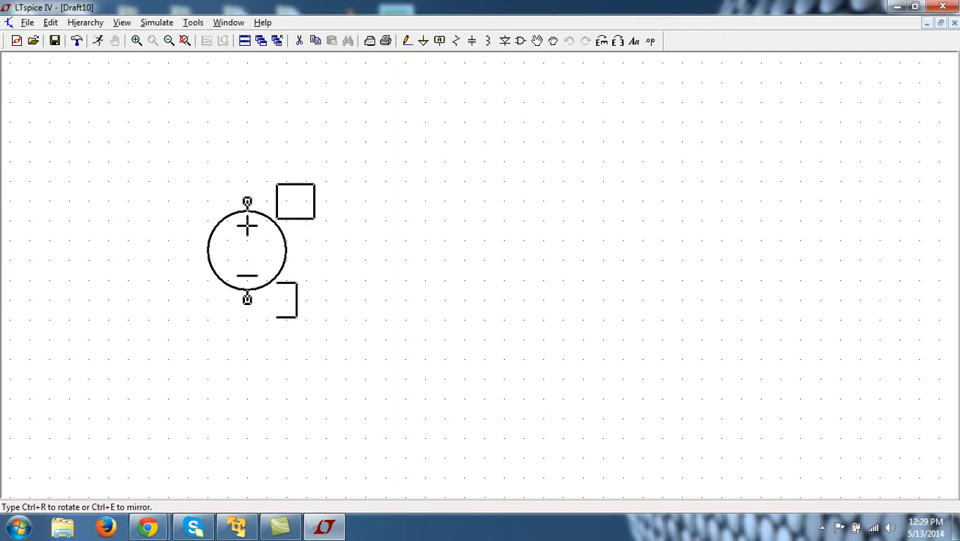
{"action": "left_click_drag", "start_coordinate": [247, 252], "coordinate": [346, 252]}
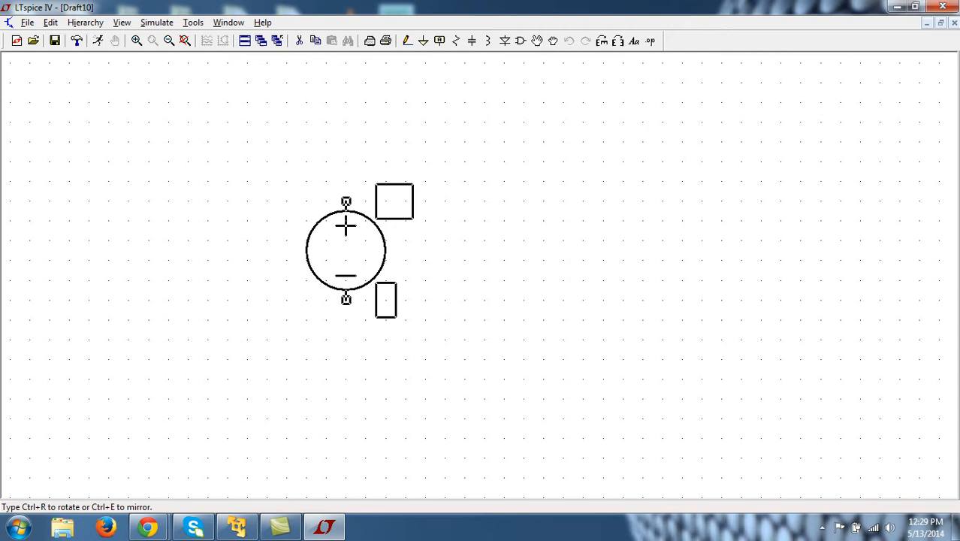
{"action": "left_click_drag", "start_coordinate": [346, 248], "coordinate": [168, 310]}
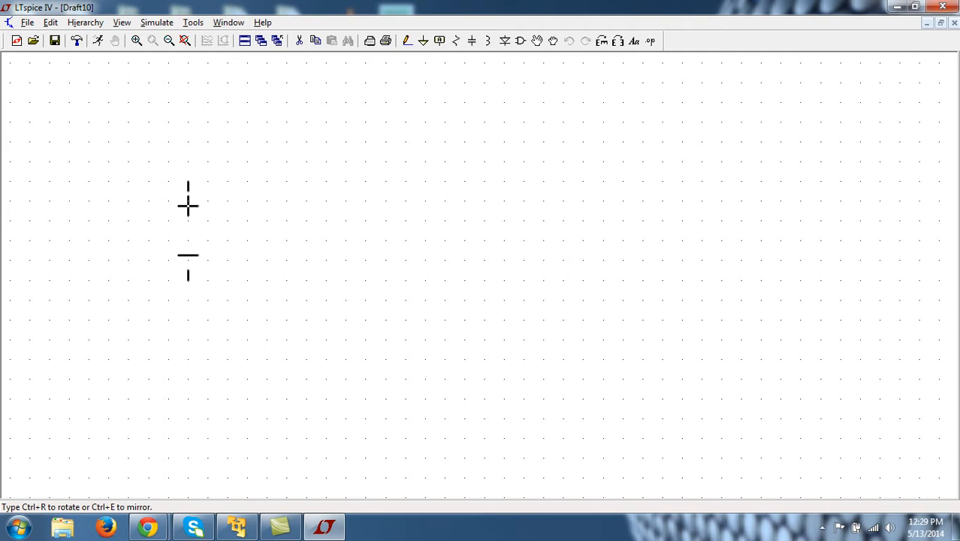
{"action": "left_click", "coordinate": [188, 248]}
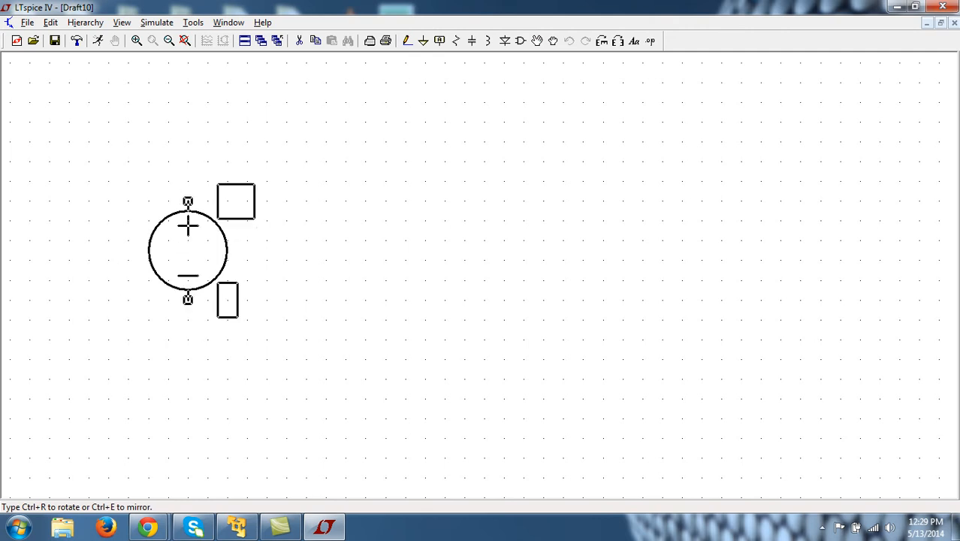
{"action": "key", "text": "Ctrl+e"}
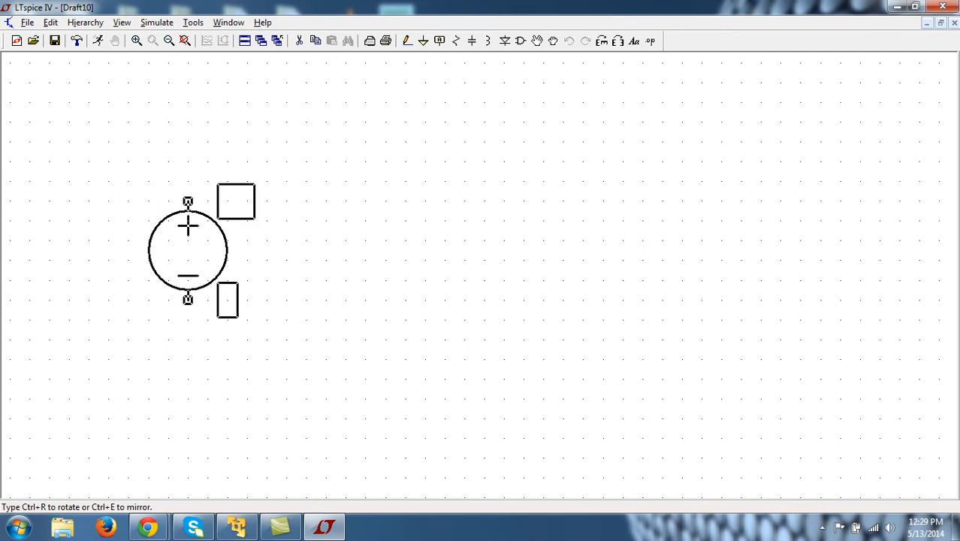
{"action": "key", "text": "ctrl+r"}
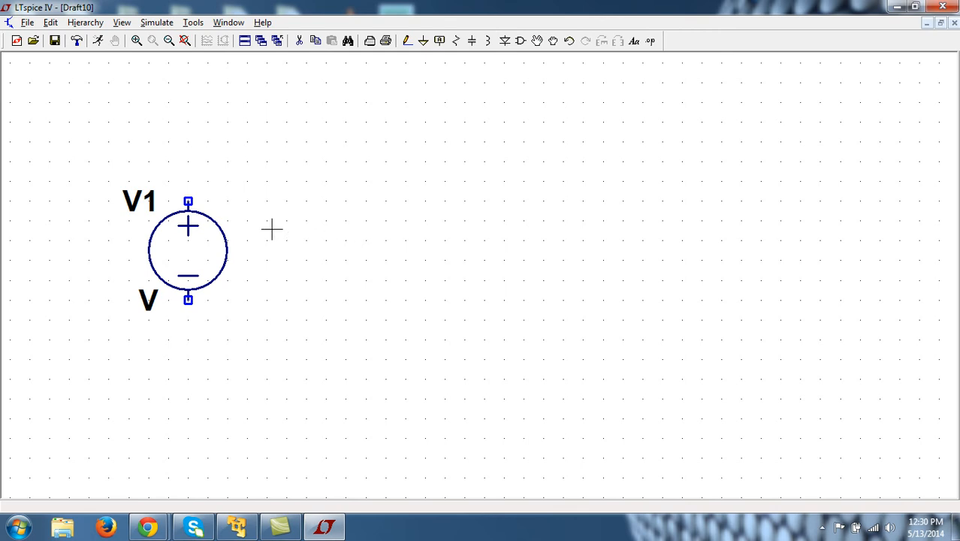
{"action": "mouse_move", "coordinate": [472, 75]}
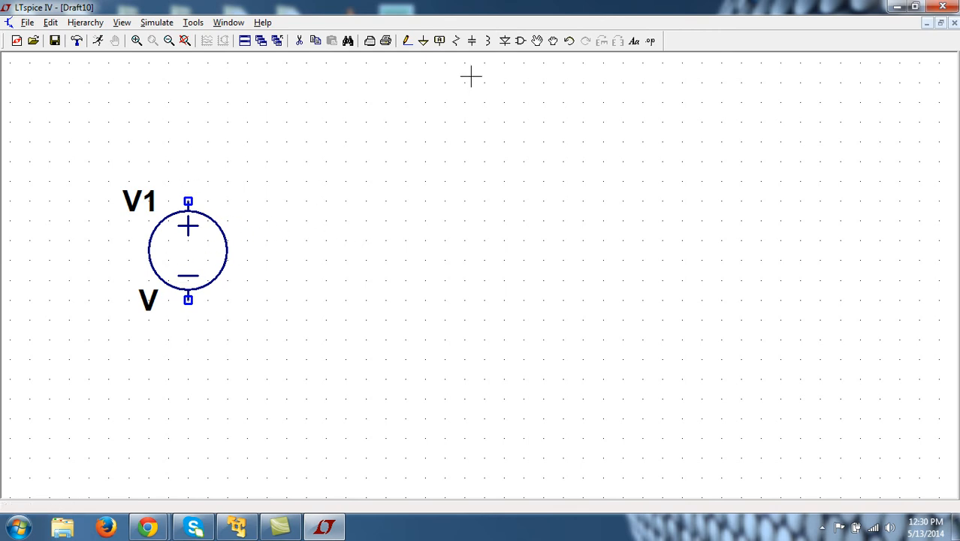
{"action": "mouse_move", "coordinate": [457, 41]}
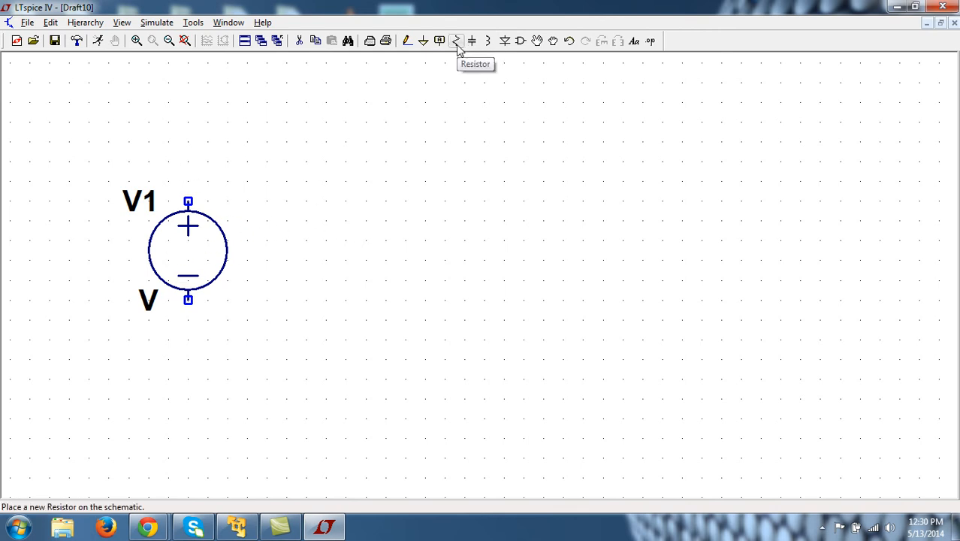
Pick the 'res' symbol and place resistor R1 to the right of V1
{"action": "left_click", "coordinate": [439, 41]}
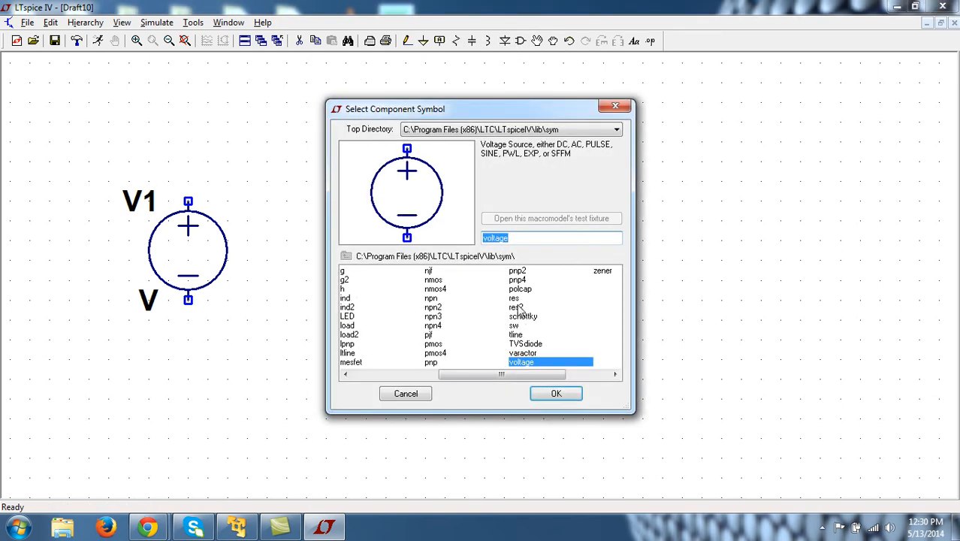
{"action": "left_click", "coordinate": [514, 298]}
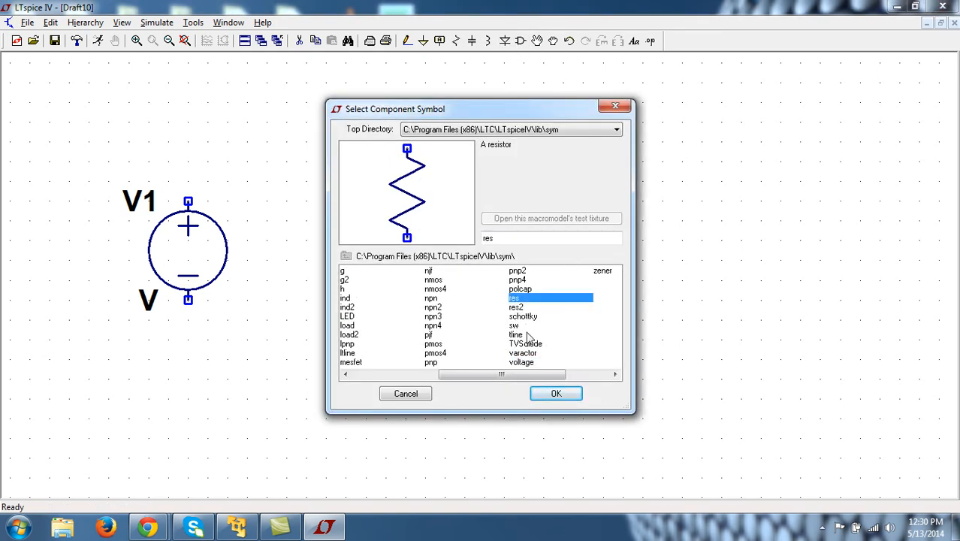
{"action": "left_click", "coordinate": [556, 394]}
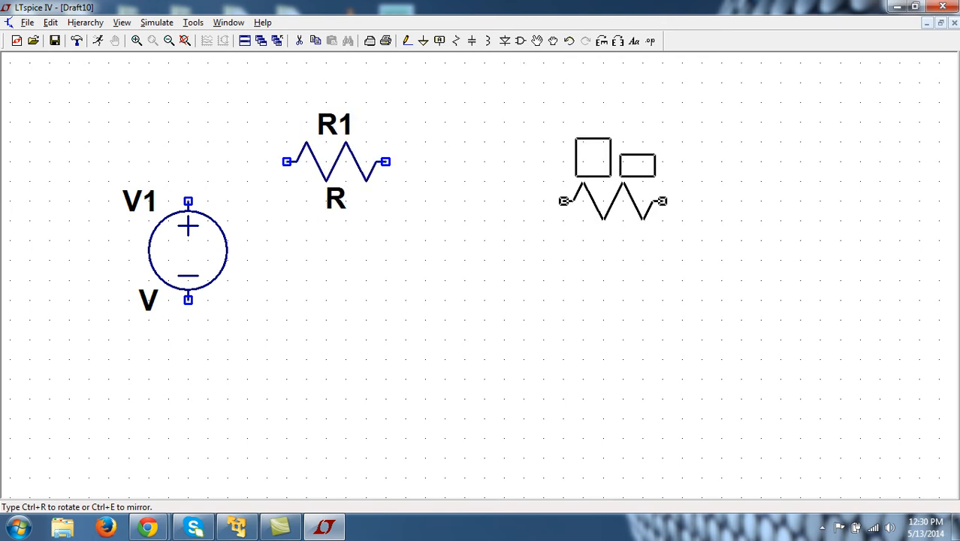
Rotate the resistor upright and place R2 below and right of R1
{"action": "key", "text": "Ctrl+r"}
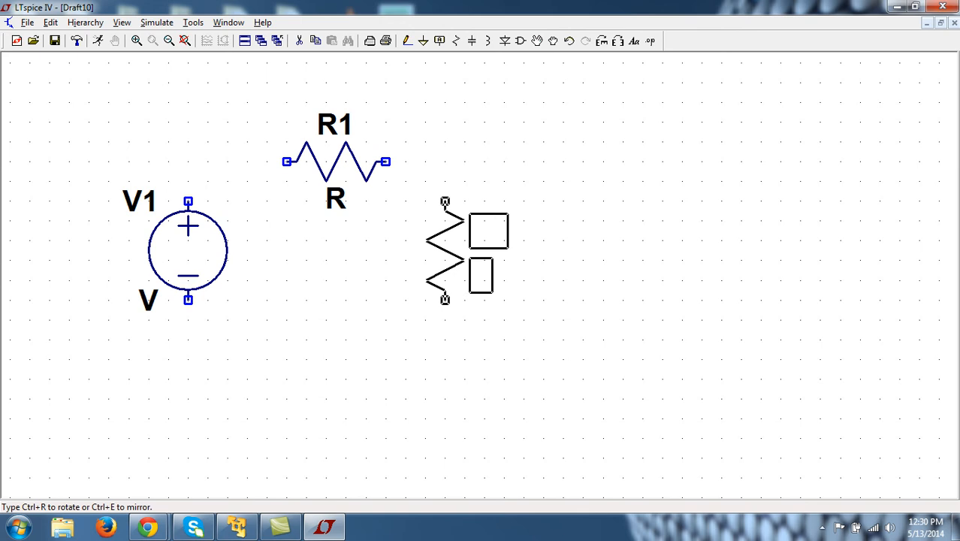
{"action": "left_click", "coordinate": [444, 252]}
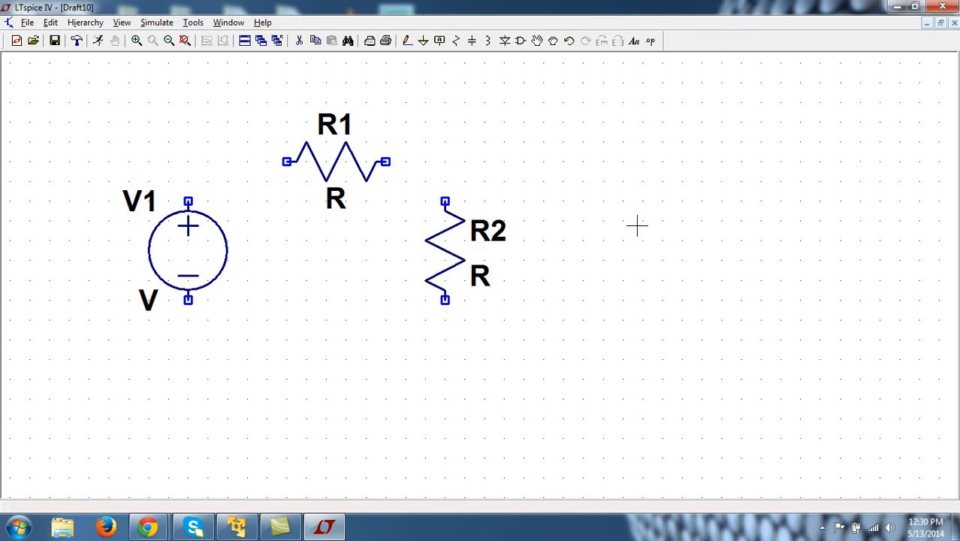
{"action": "left_click", "coordinate": [424, 40]}
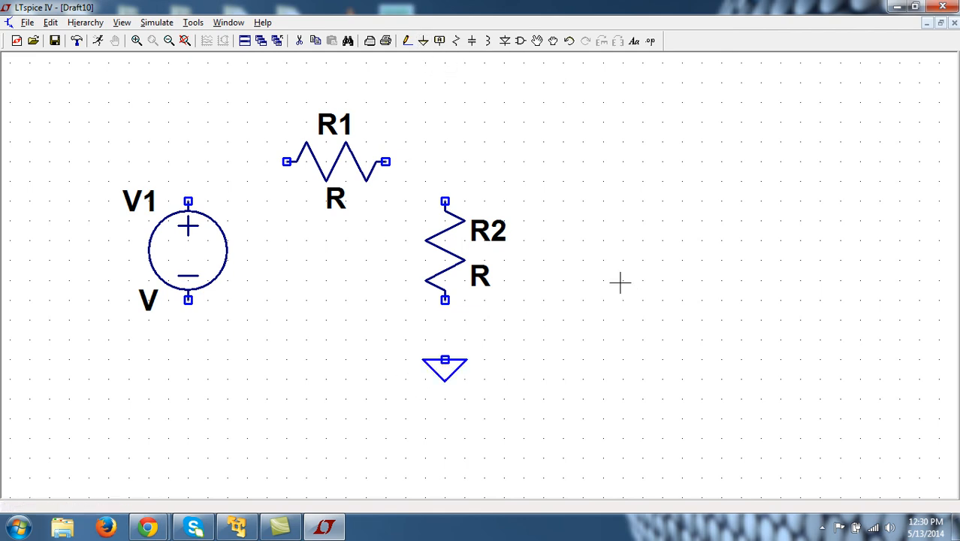
Start the Wire tool to connect V1 through R1 to the top of R2
{"action": "left_click", "coordinate": [408, 40]}
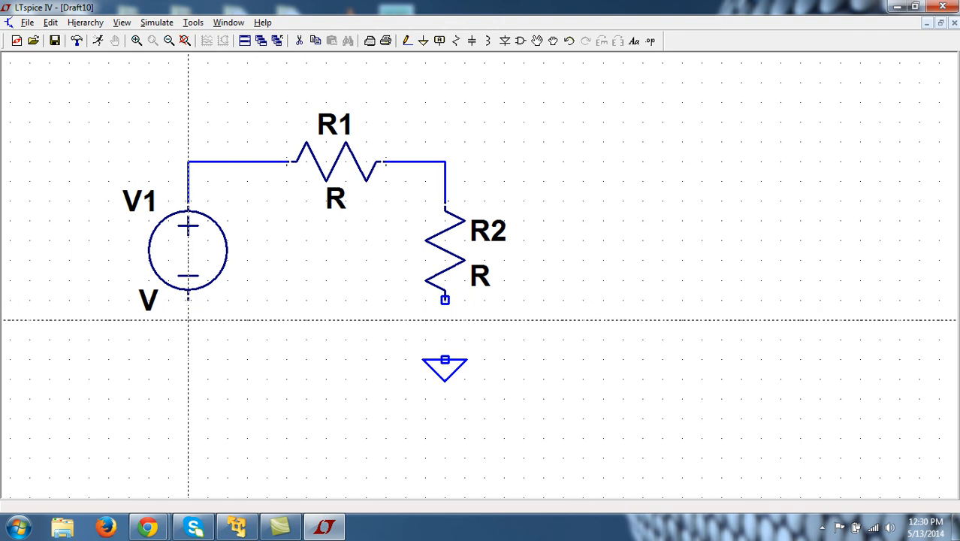
{"action": "mouse_move", "coordinate": [325, 262]}
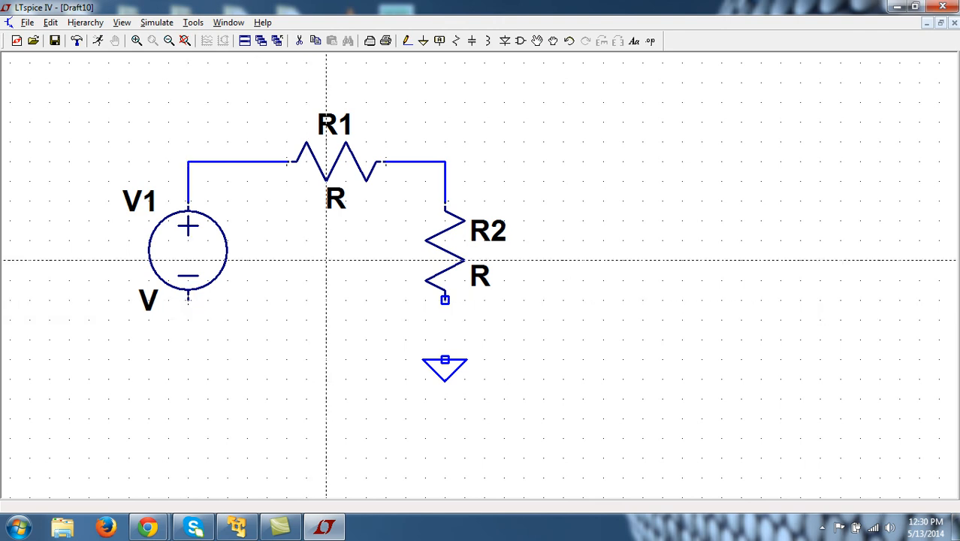